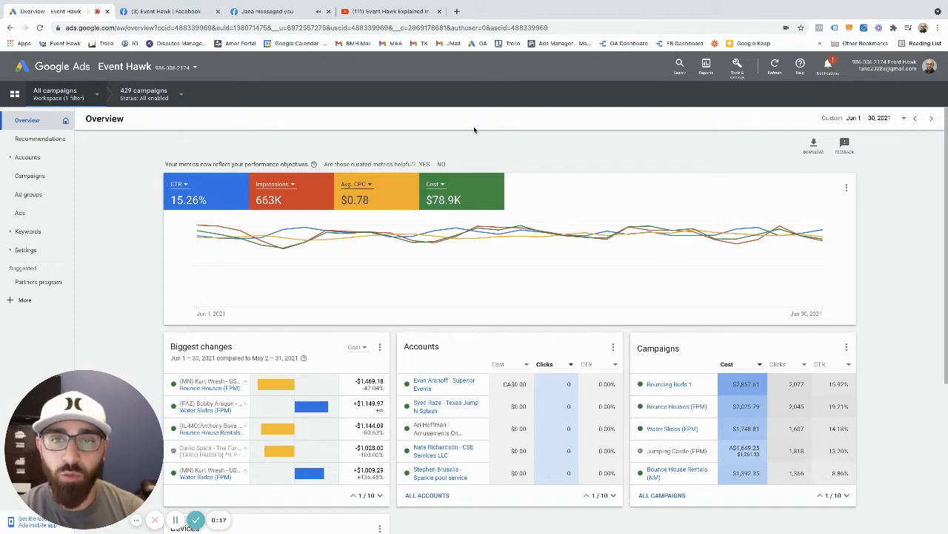
mouse_move(651, 237)
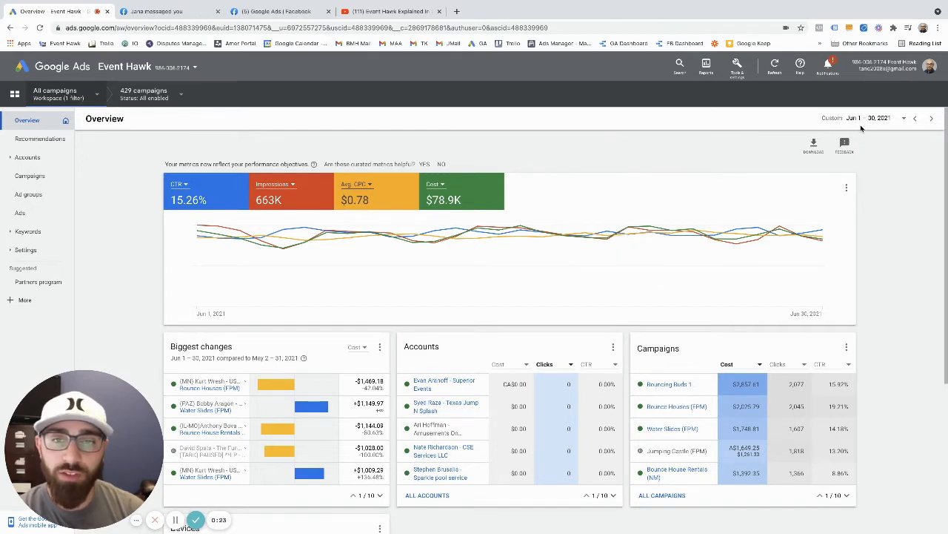
mouse_move(541, 234)
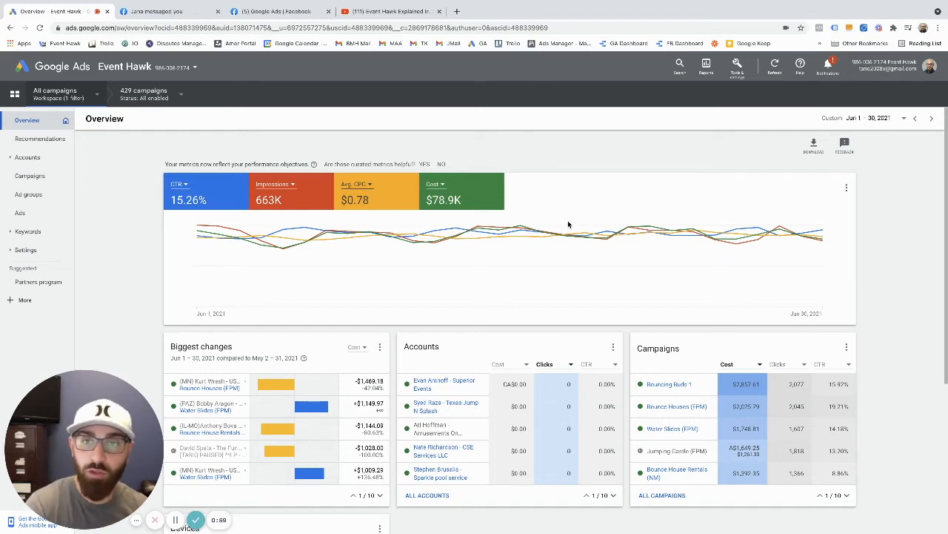
mouse_move(363, 233)
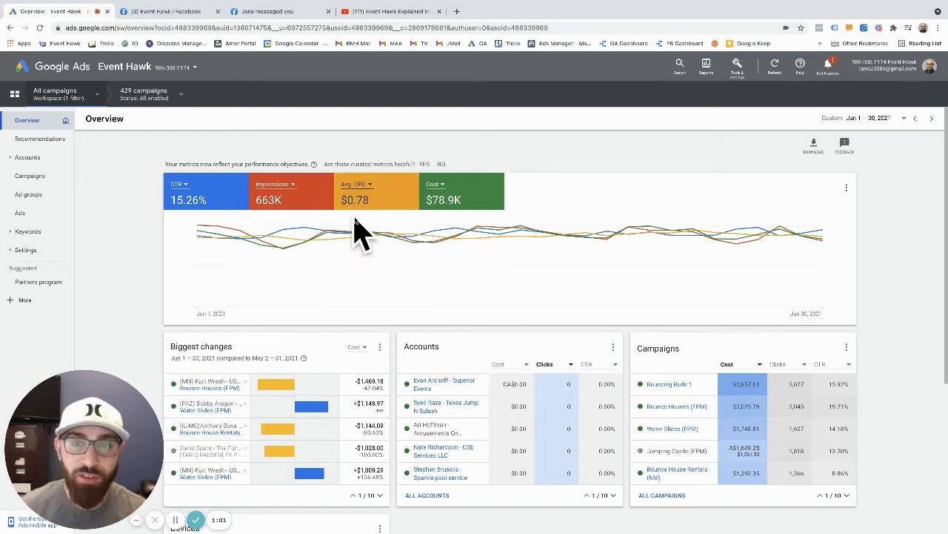
mouse_move(433, 237)
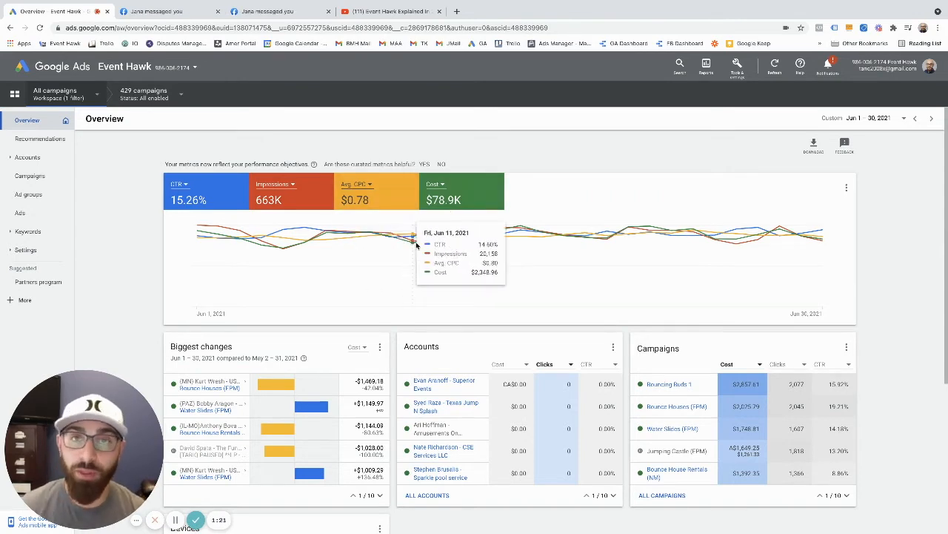
mouse_move(191, 221)
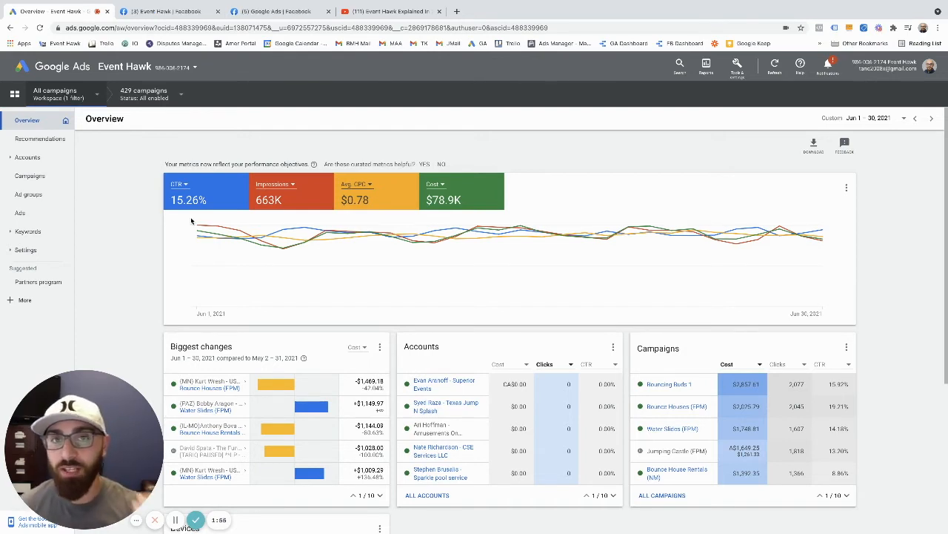
mouse_move(541, 232)
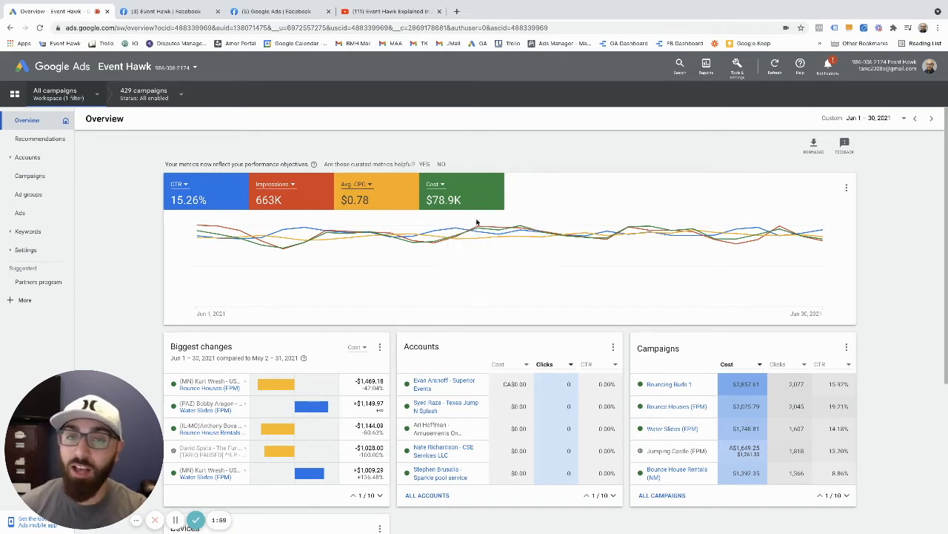
mouse_move(200, 235)
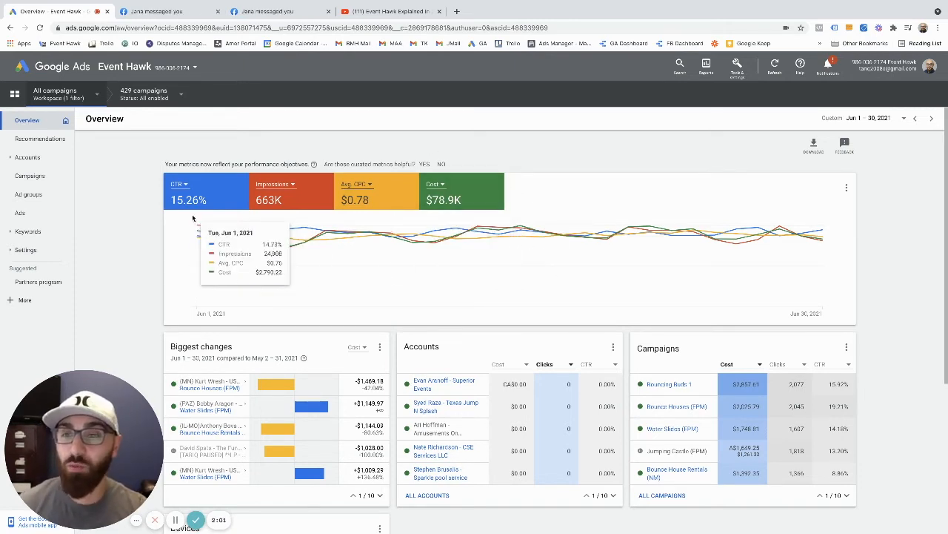
mouse_move(808, 306)
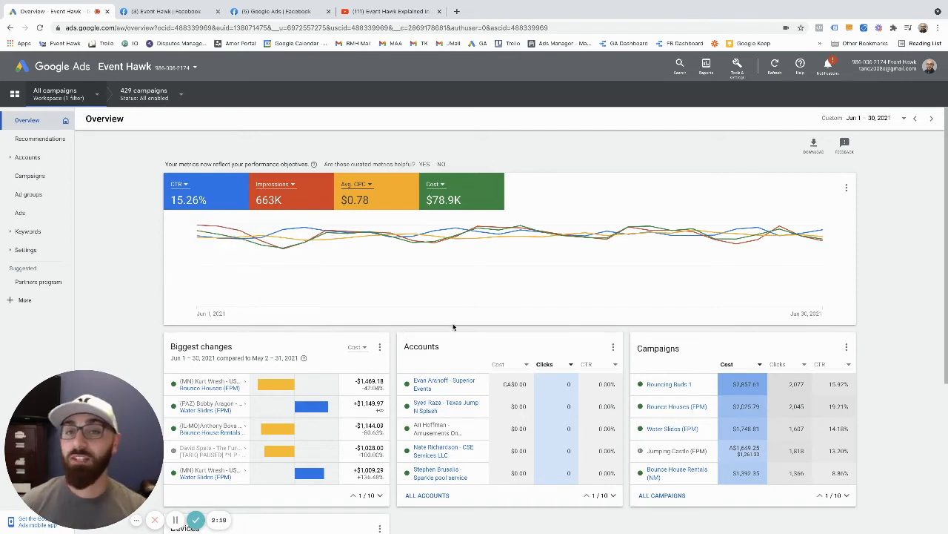
mouse_move(454, 236)
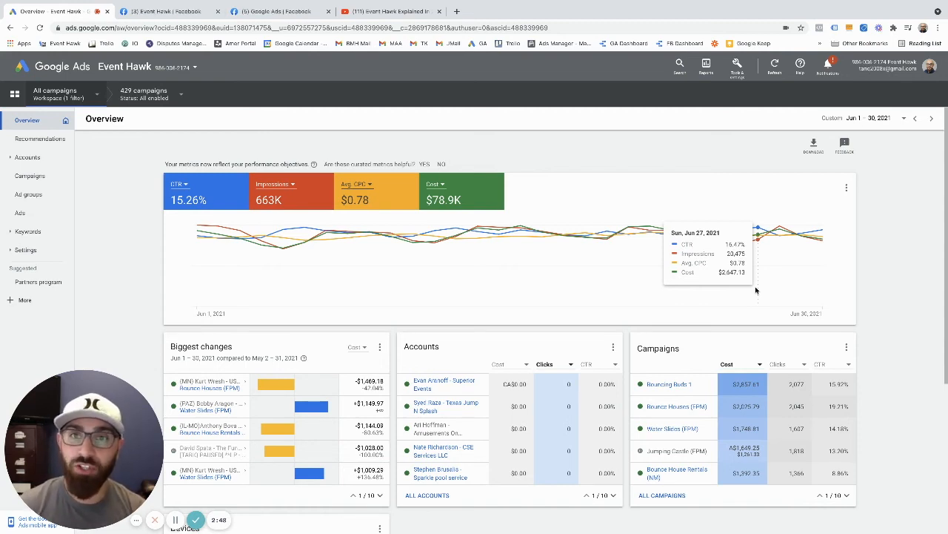
mouse_move(575, 228)
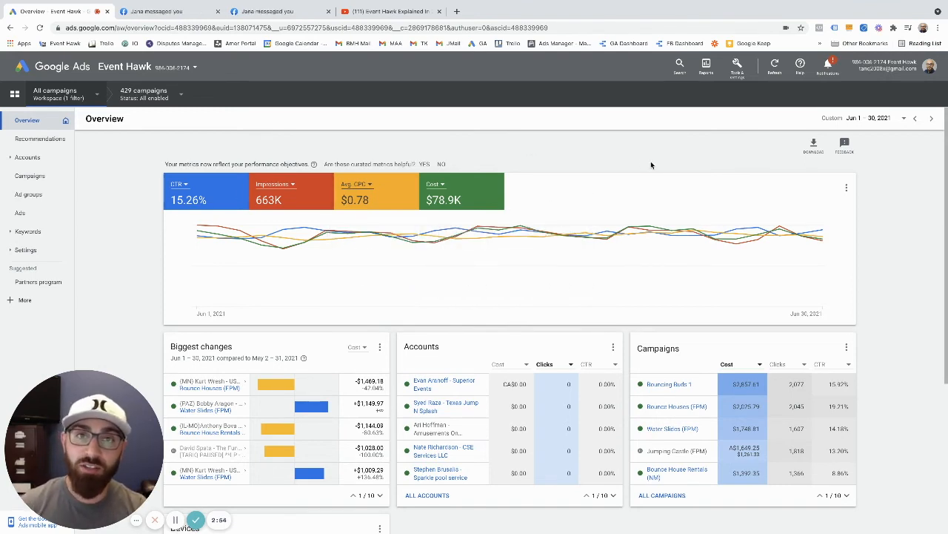
Step: Show the 'Event Hawk Explained In 2 Minutes' YouTube video, then the Google Ads Facebook page
click(391, 11)
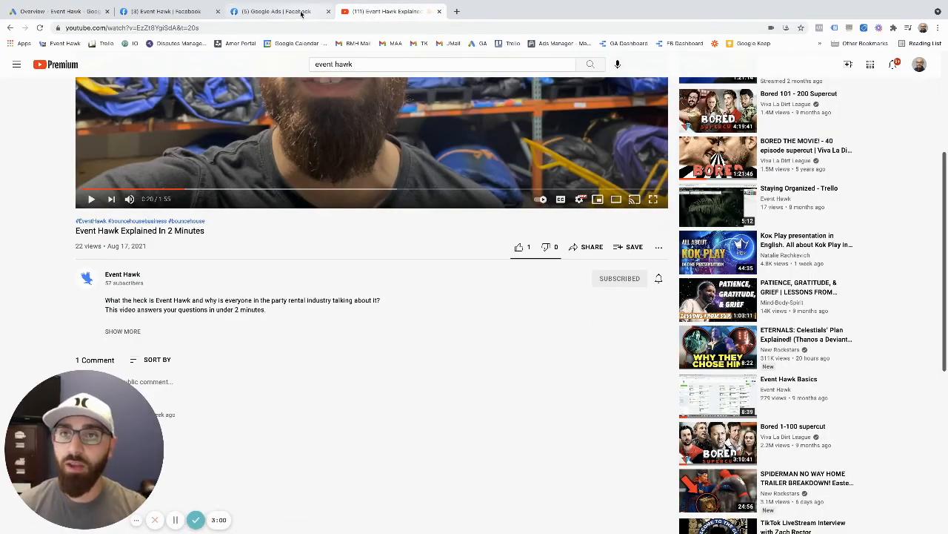
click(278, 11)
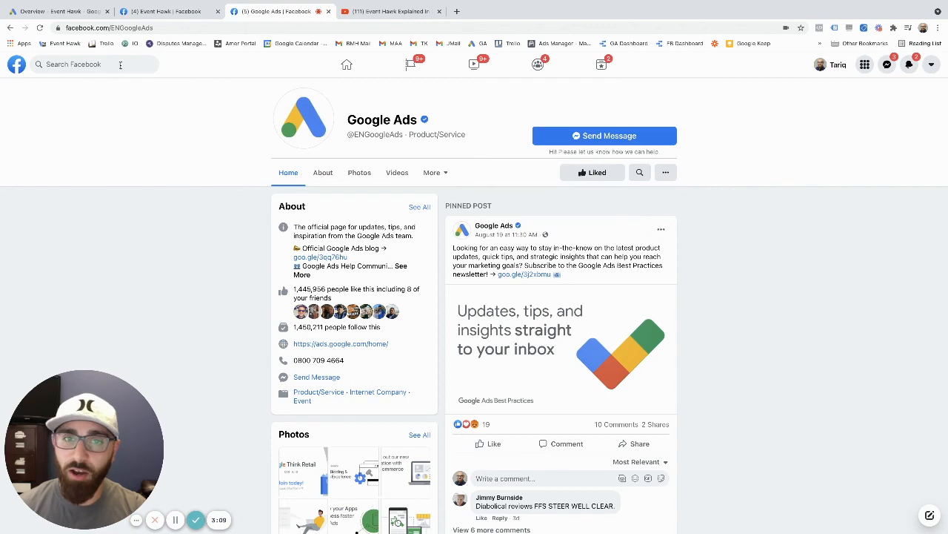
click(664, 172)
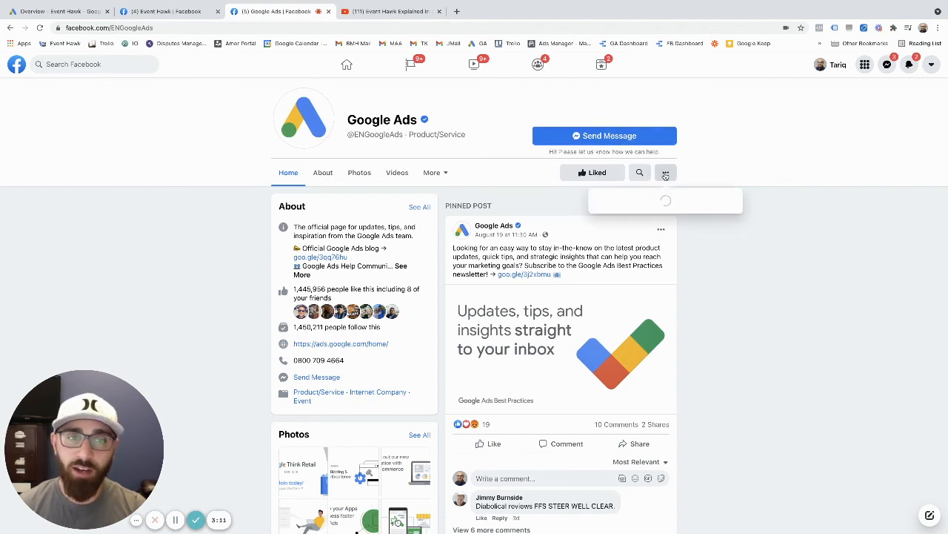
click(666, 172)
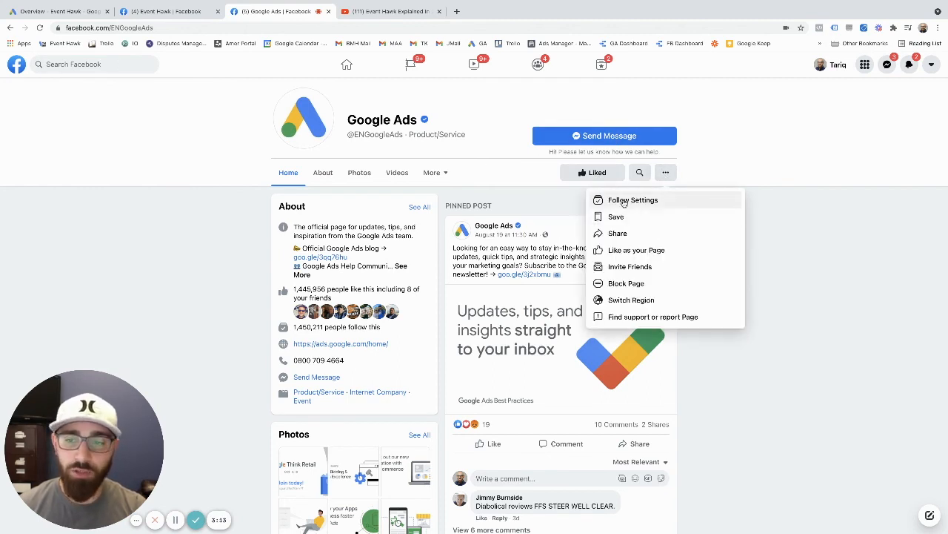
mouse_move(189, 243)
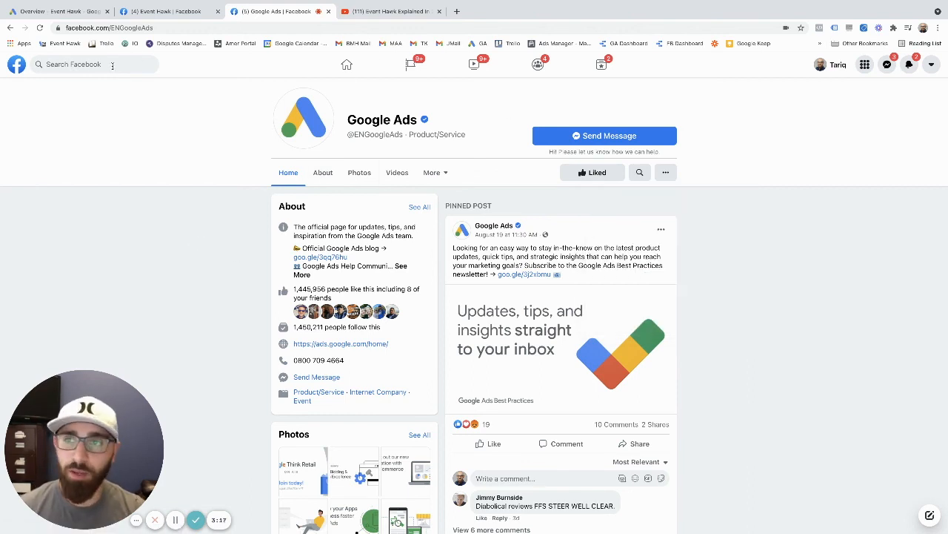
Step: Search Facebook for 'event hawk' and open the Event Hawk page from the results
text(event hawk)
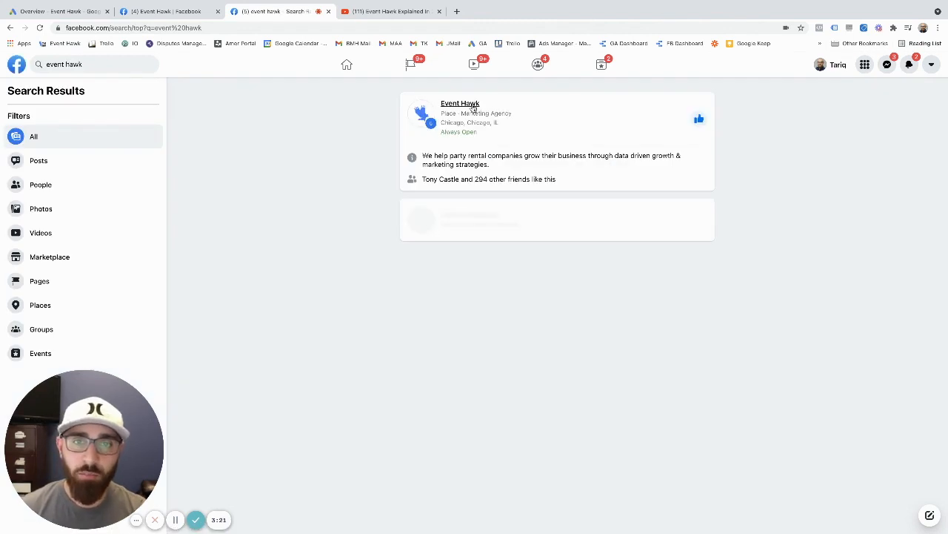
click(461, 103)
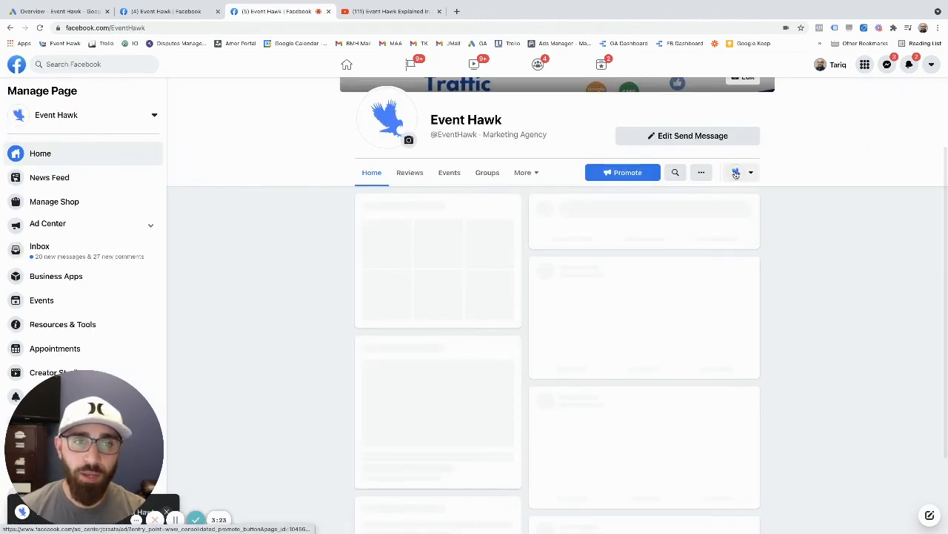